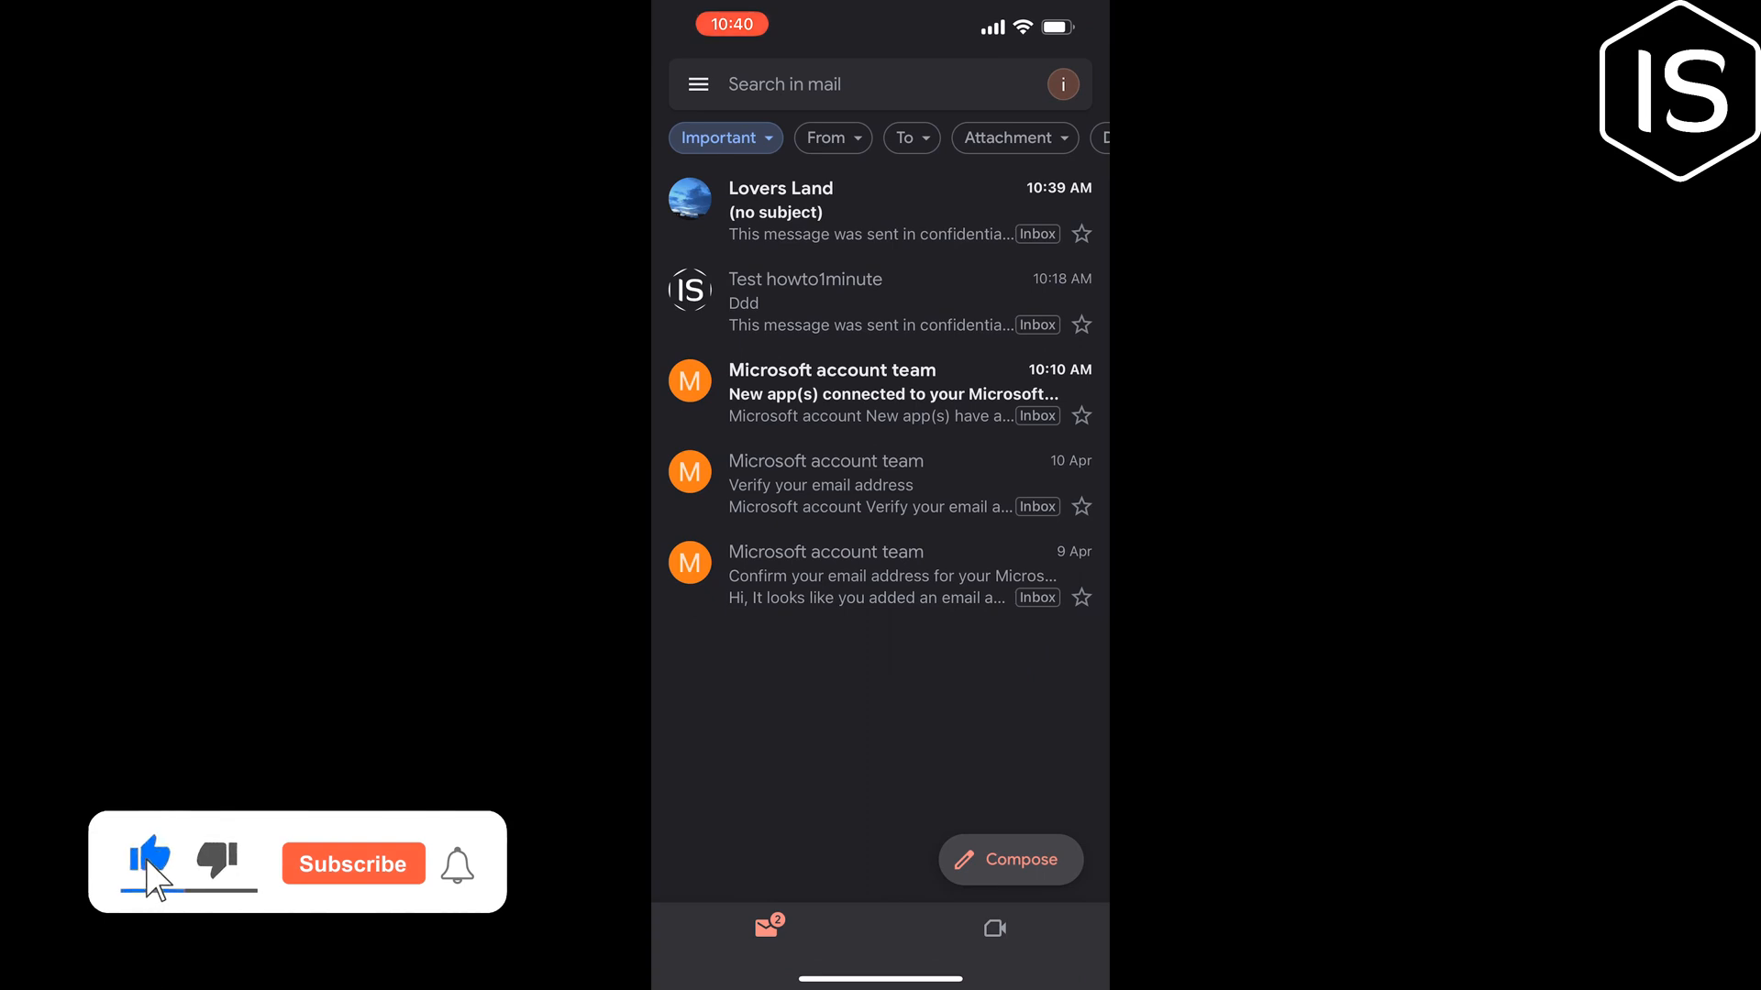
# - Open the confidential '(no subject)' email at the top of the inbox
pyautogui.click(876, 211)
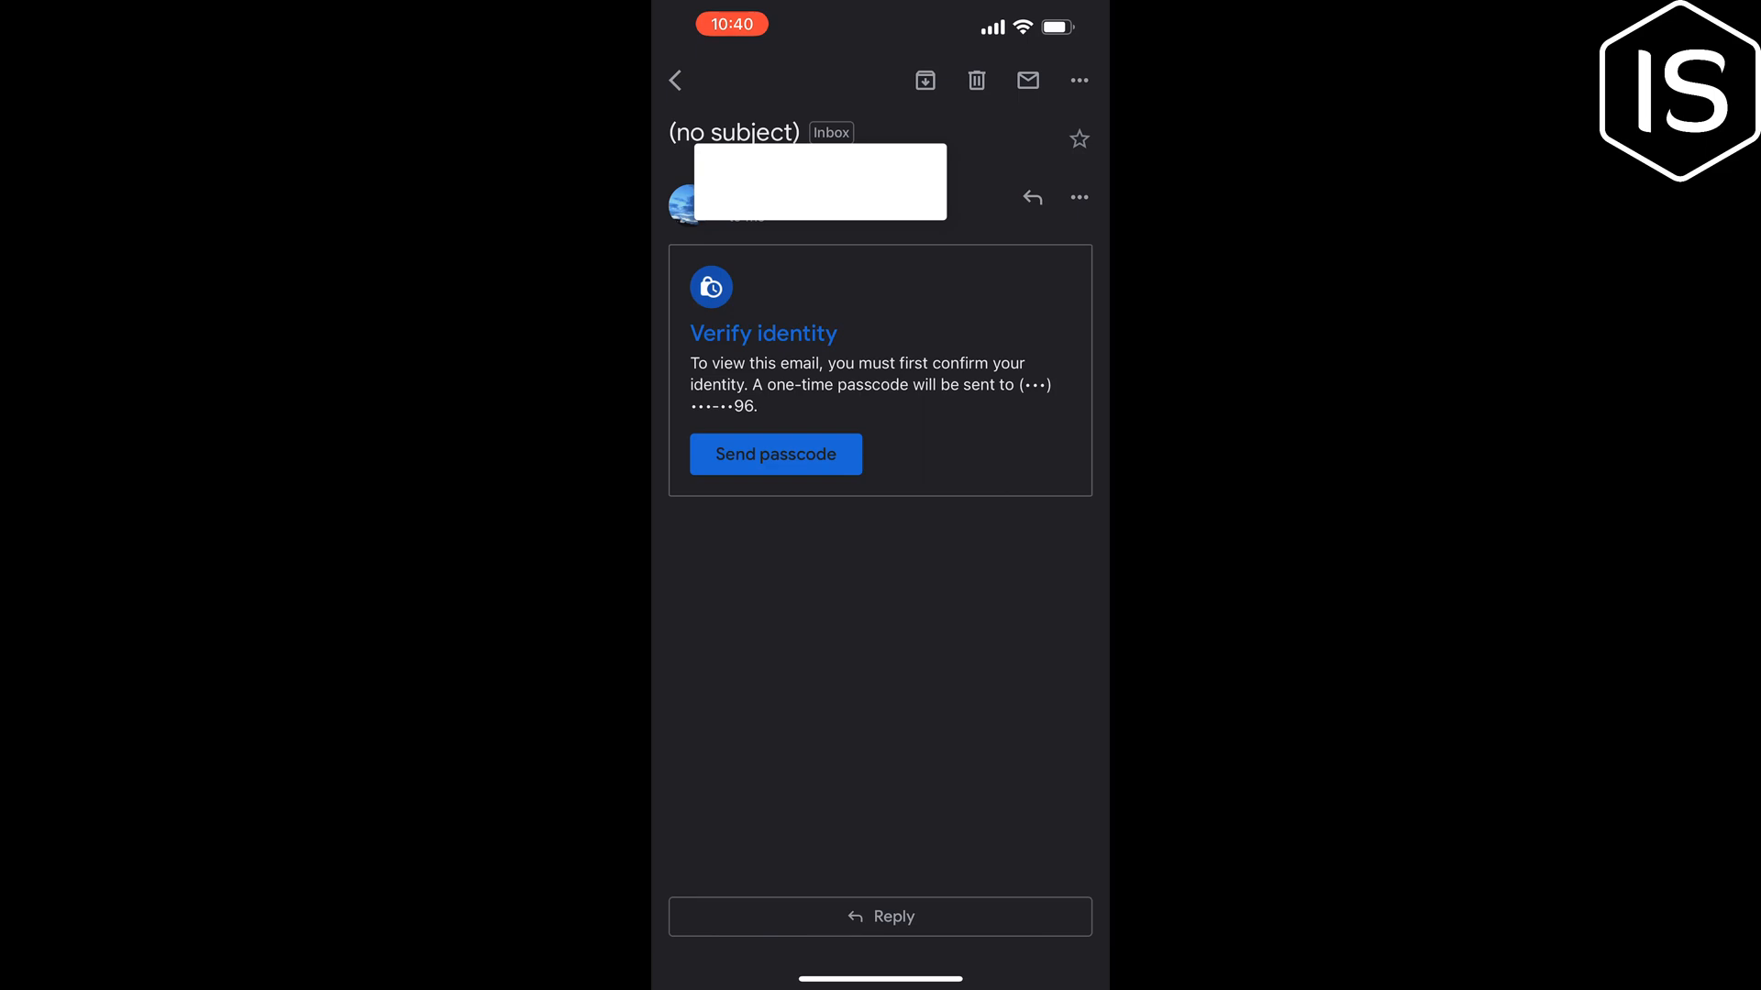
# - Request a one-time SMS passcode from the Verify identity box
pyautogui.click(775, 454)
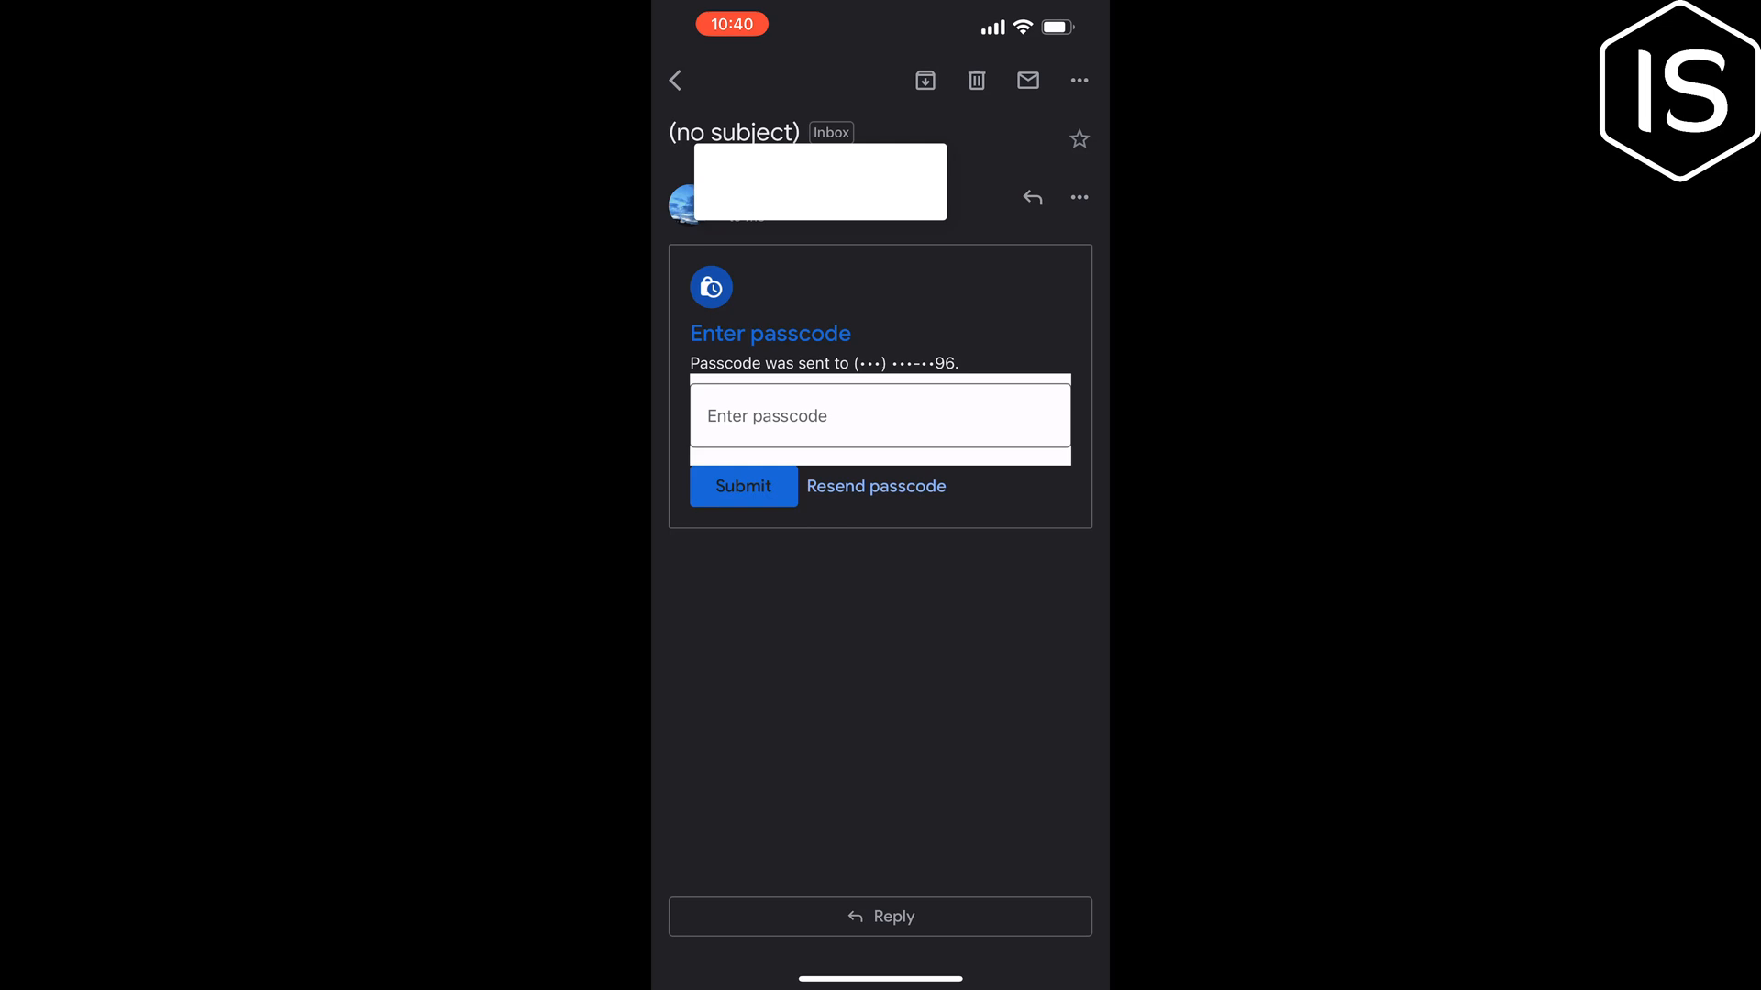
pyautogui.click(880, 415)
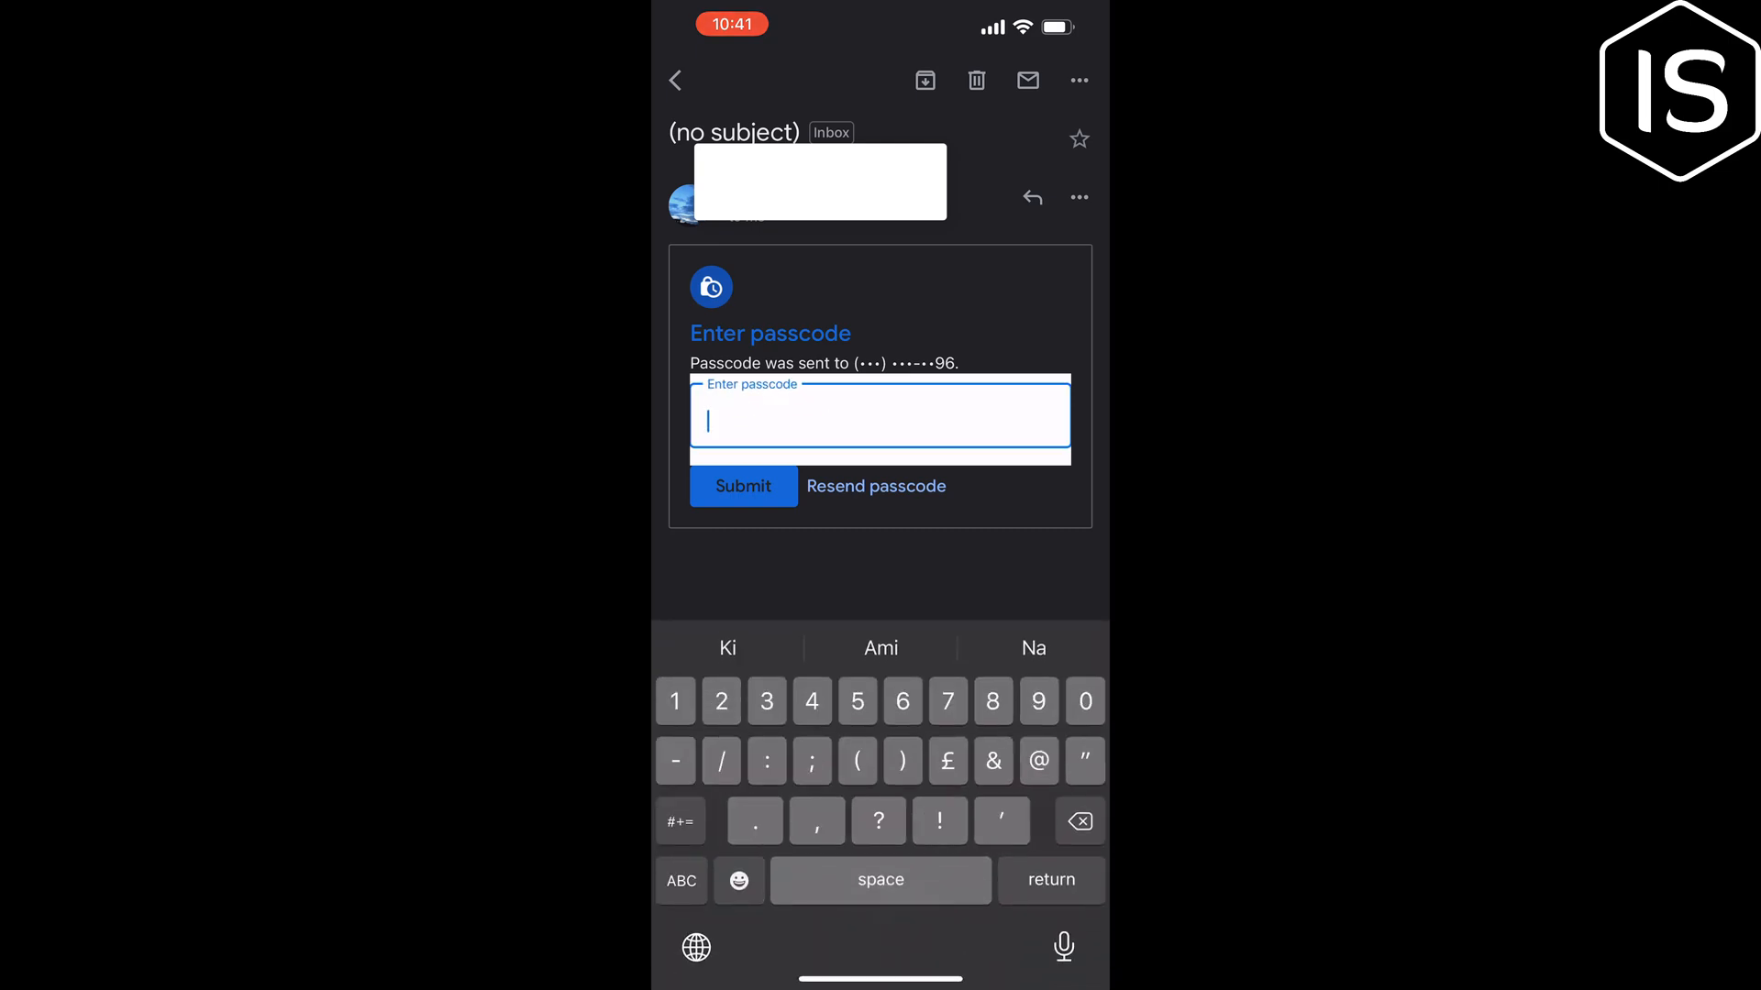
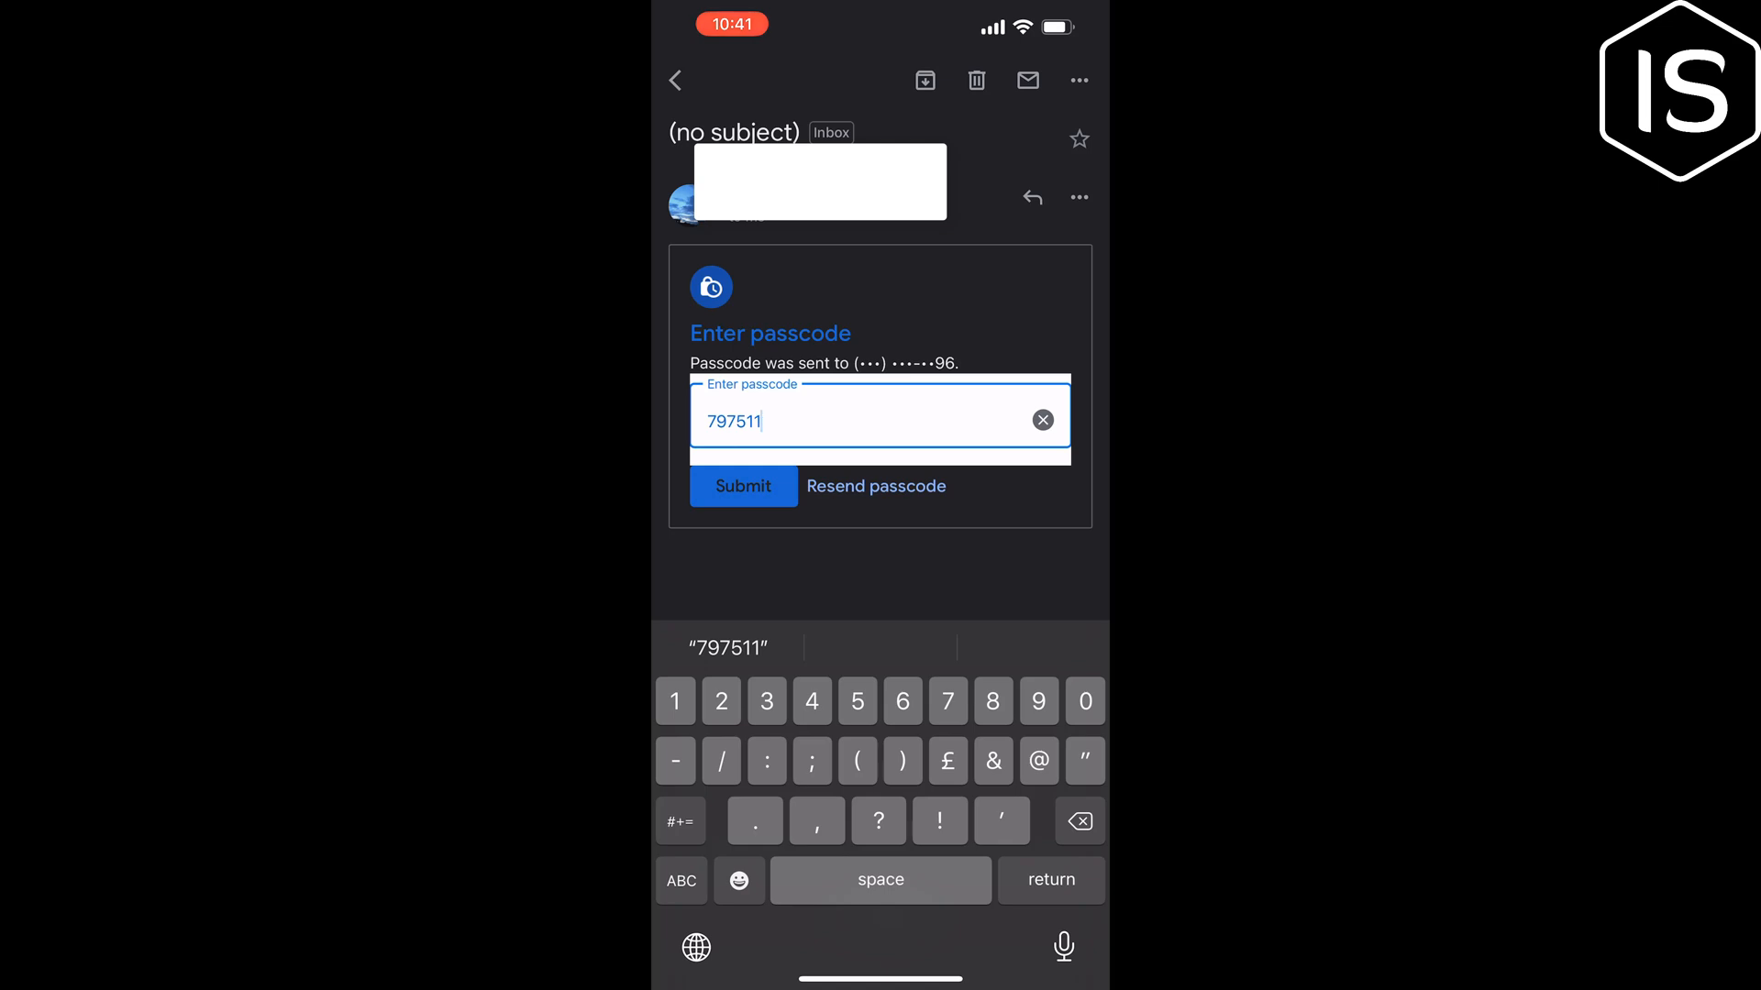
pyautogui.click(741, 486)
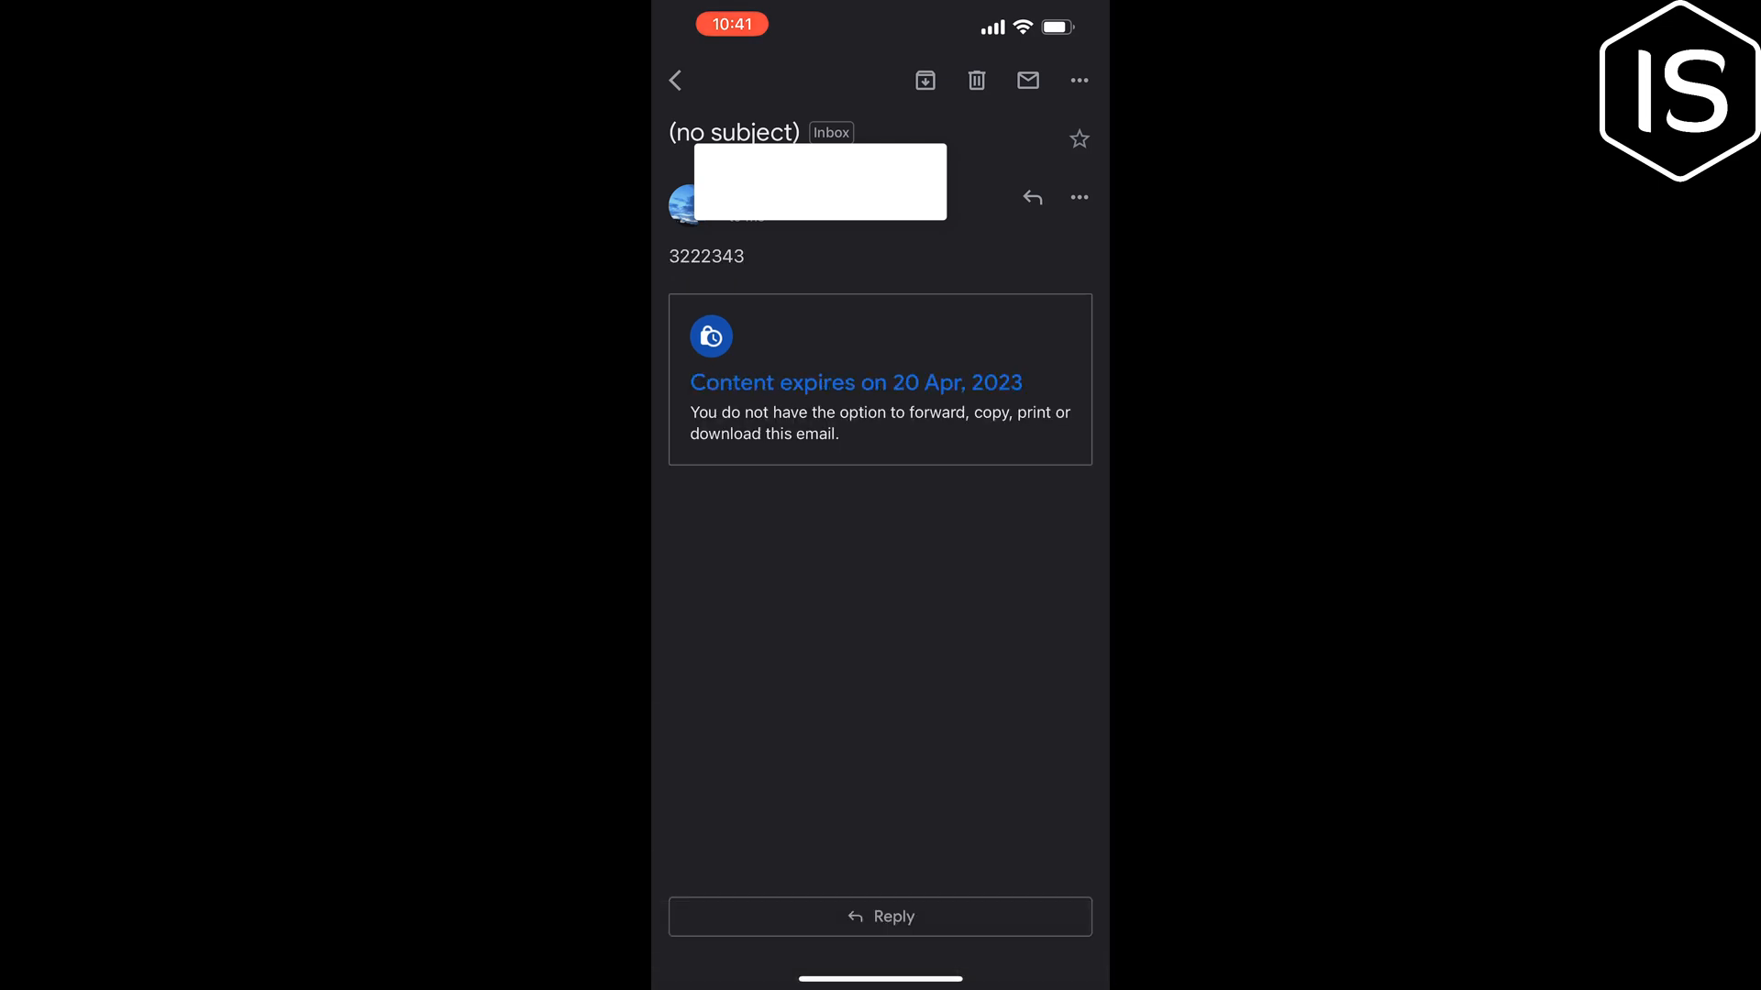